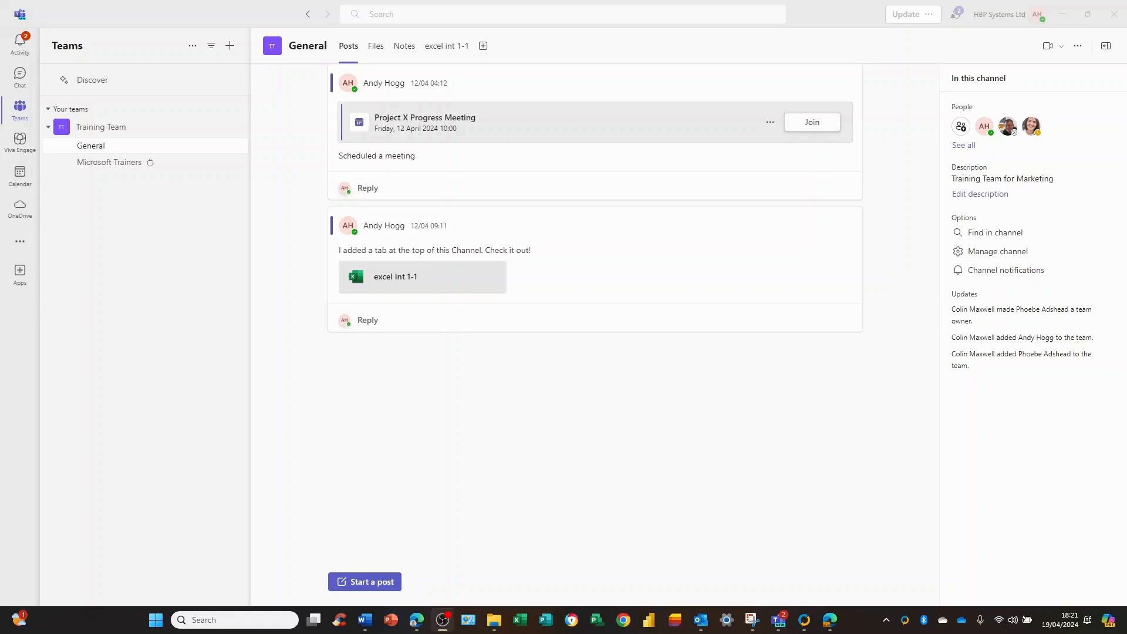
{"action": "mouse_move", "coordinate": [655, 169]}
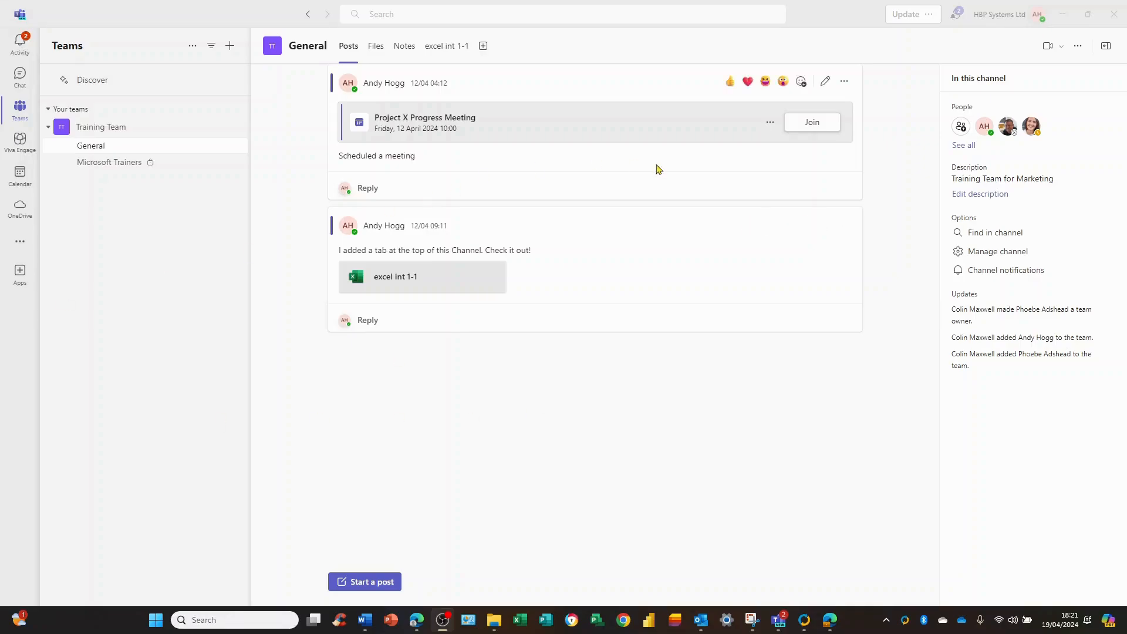
{"action": "mouse_move", "coordinate": [909, 14]}
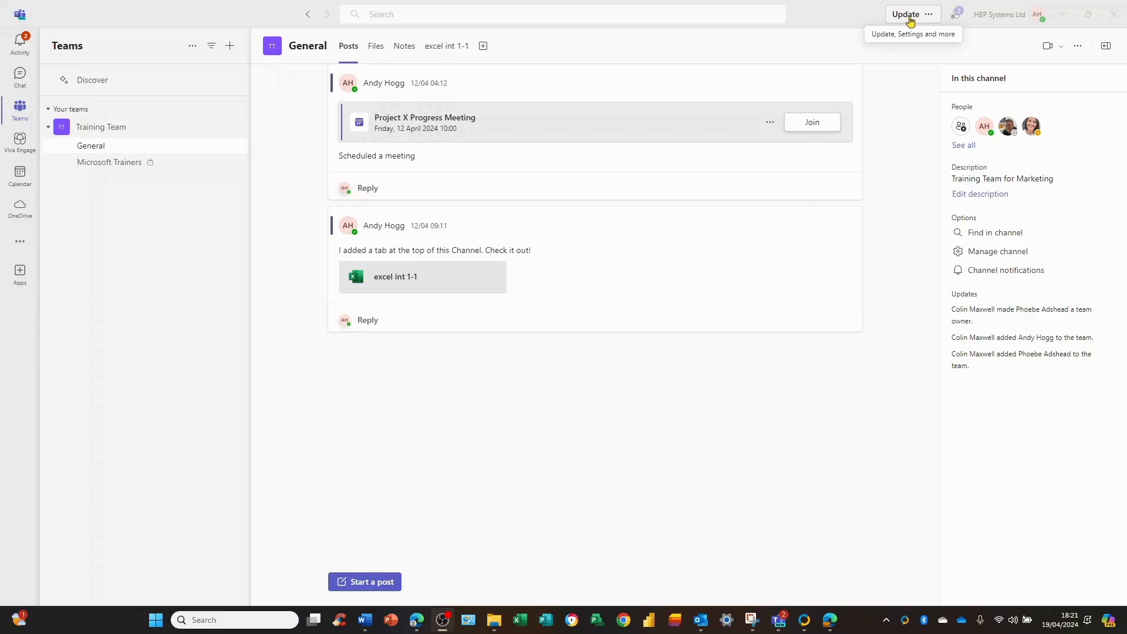
Reach the Teams Settings page from the Settings and more menu
{"action": "left_click", "coordinate": [928, 14]}
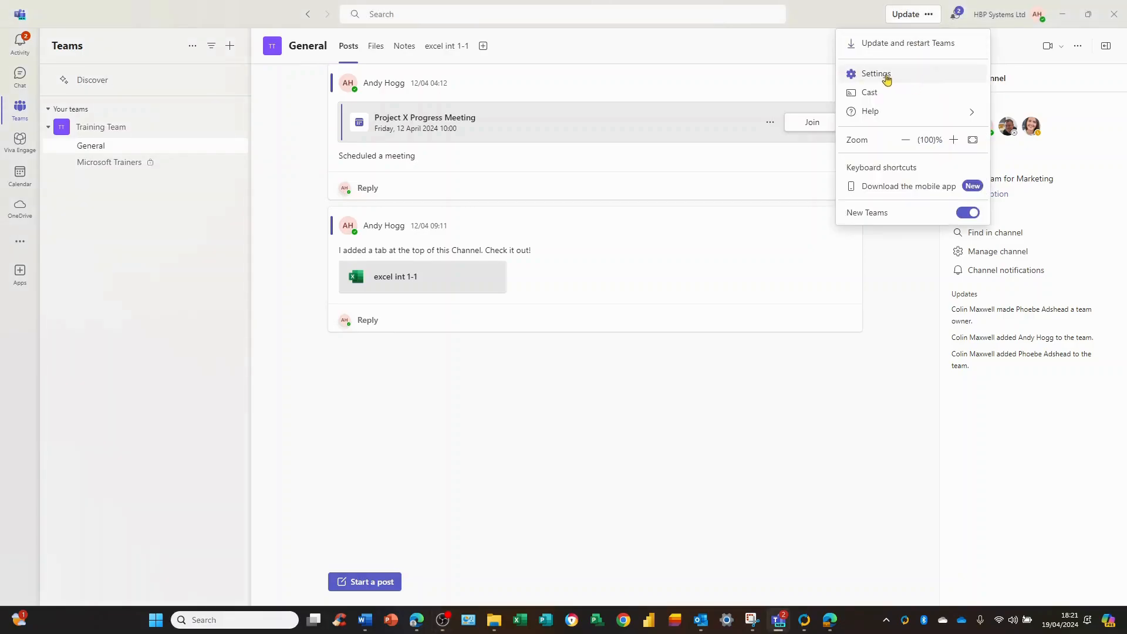
{"action": "left_click", "coordinate": [876, 73]}
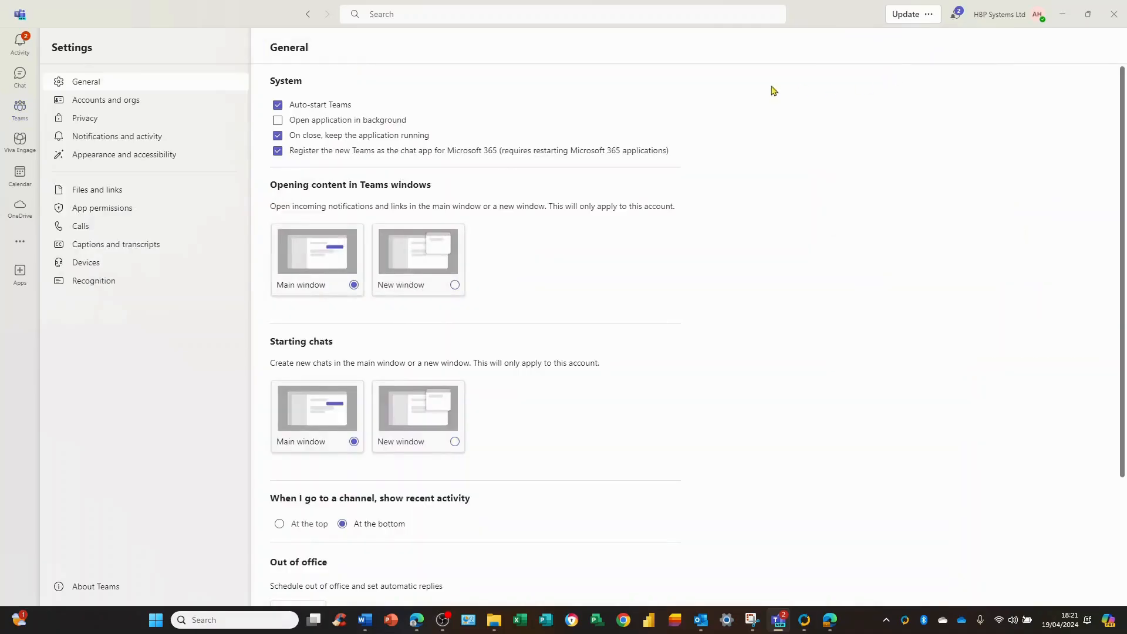
{"action": "mouse_move", "coordinate": [106, 320]}
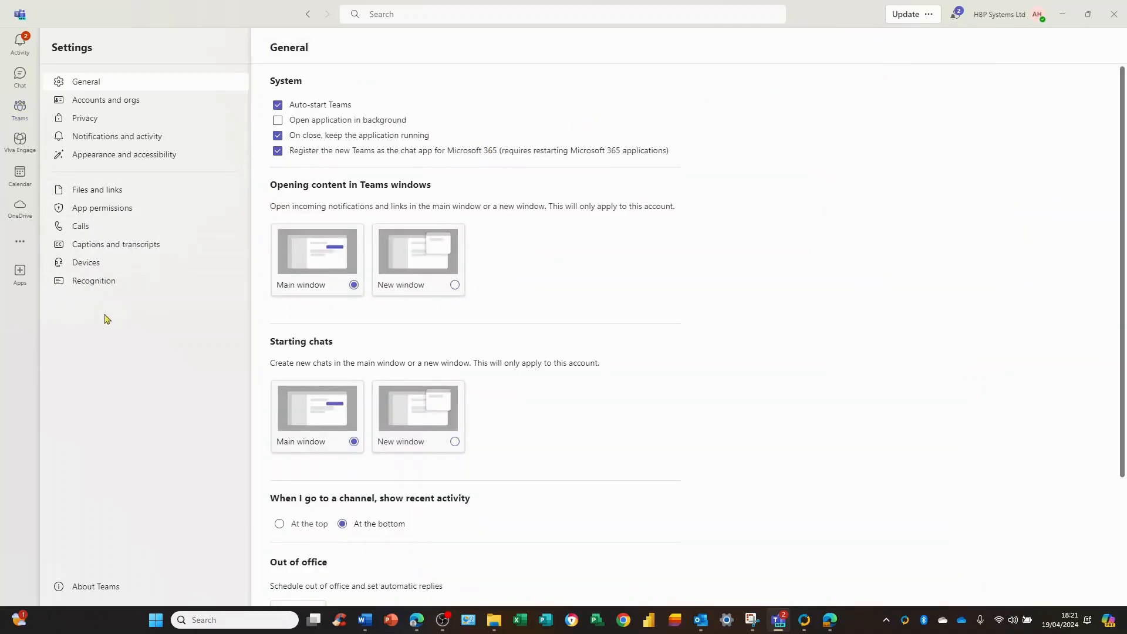
Show the Devices section and expand the Speaker list with the Logi USB Headset choice
{"action": "left_click", "coordinate": [86, 262]}
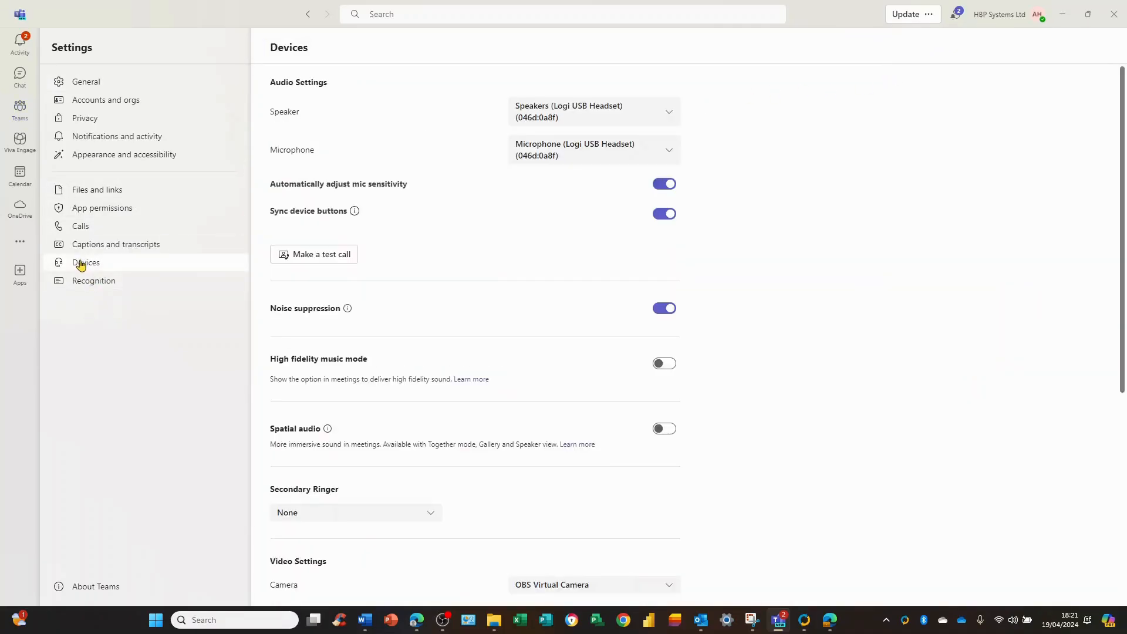
{"action": "mouse_move", "coordinate": [424, 266]}
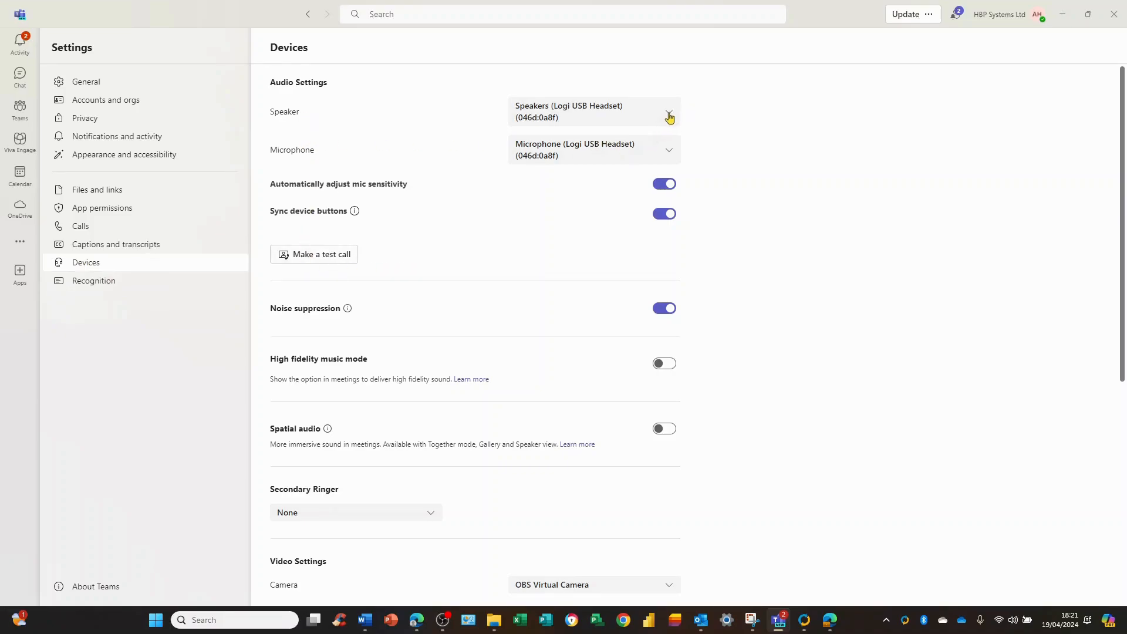
{"action": "left_click", "coordinate": [668, 112]}
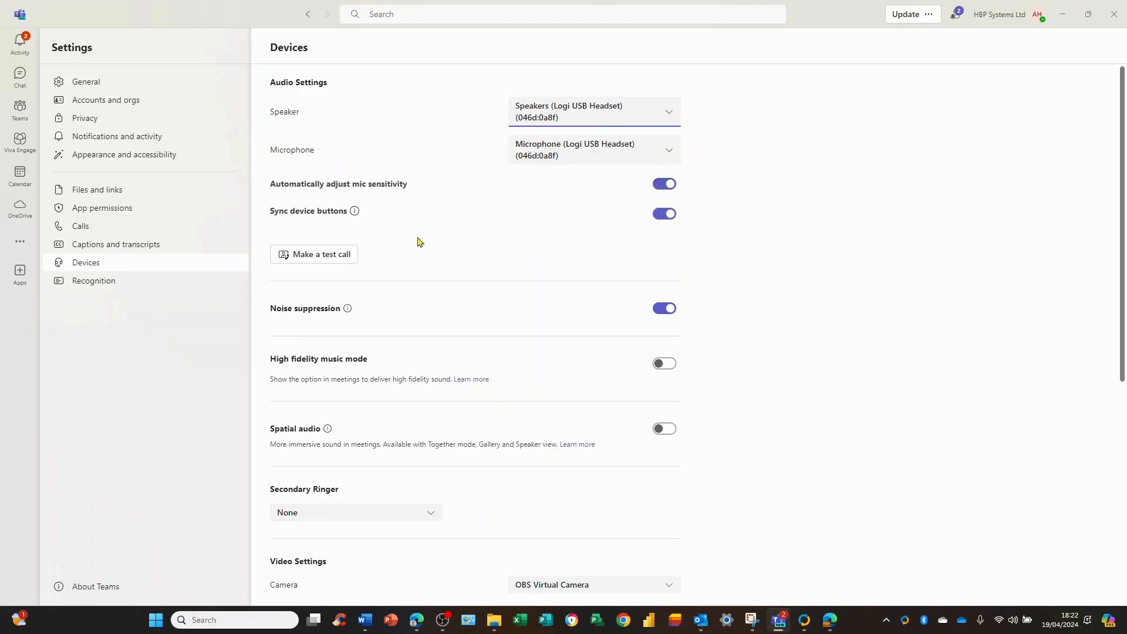
Scroll the Devices page down to Video Settings showing OBS Virtual Camera
{"action": "scroll", "scroll_direction": "down", "scroll_amount": 3}
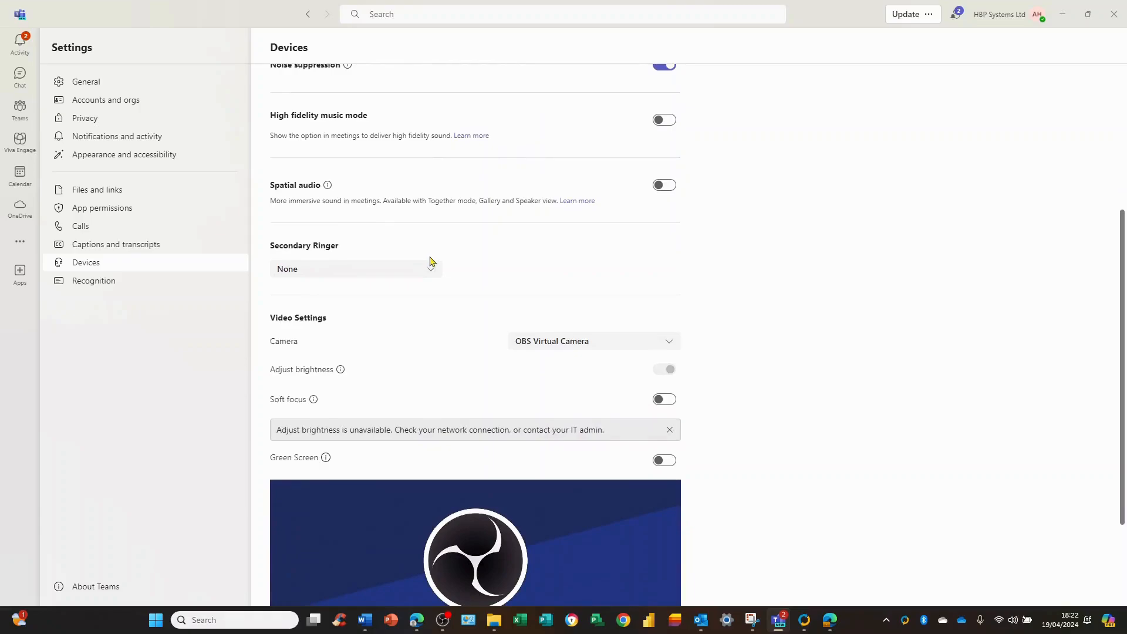
{"action": "mouse_move", "coordinate": [553, 365]}
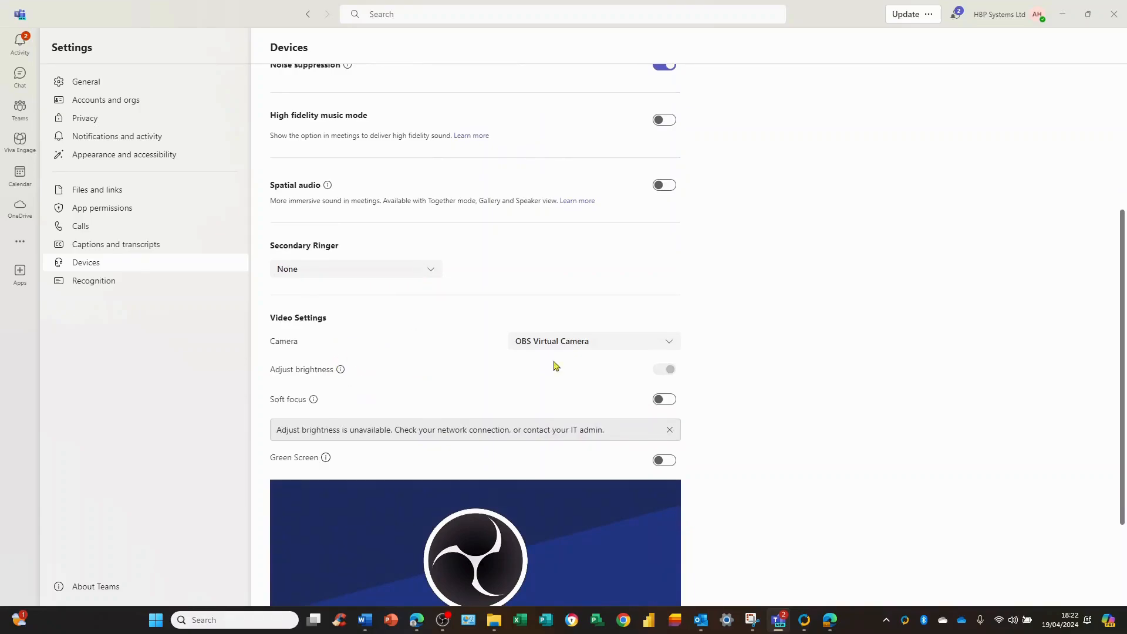
{"action": "mouse_move", "coordinate": [583, 344]}
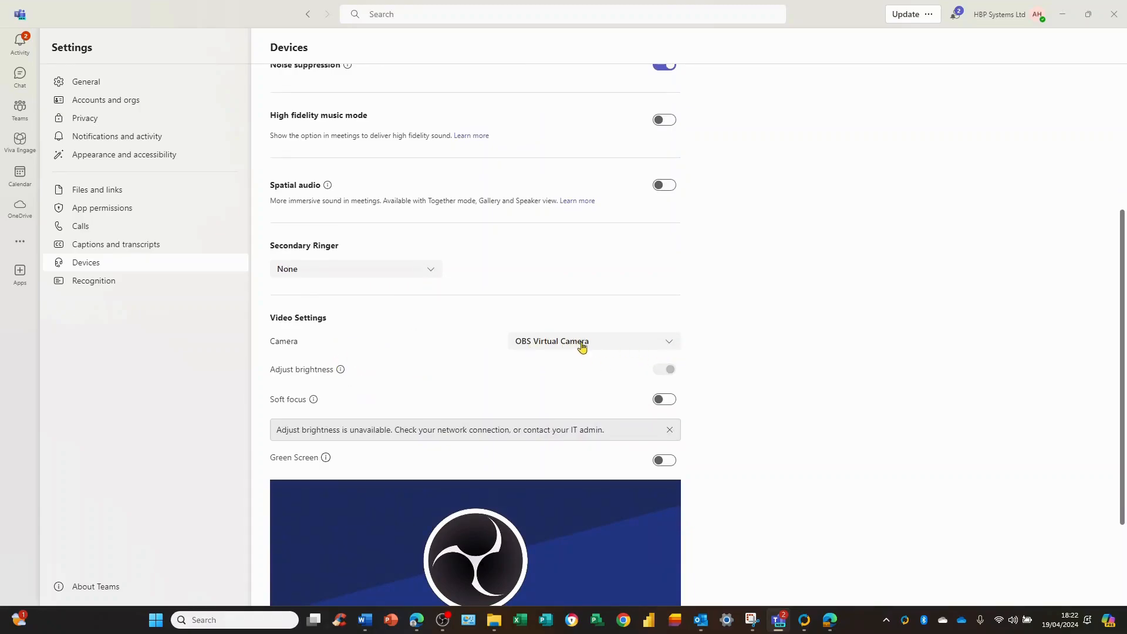